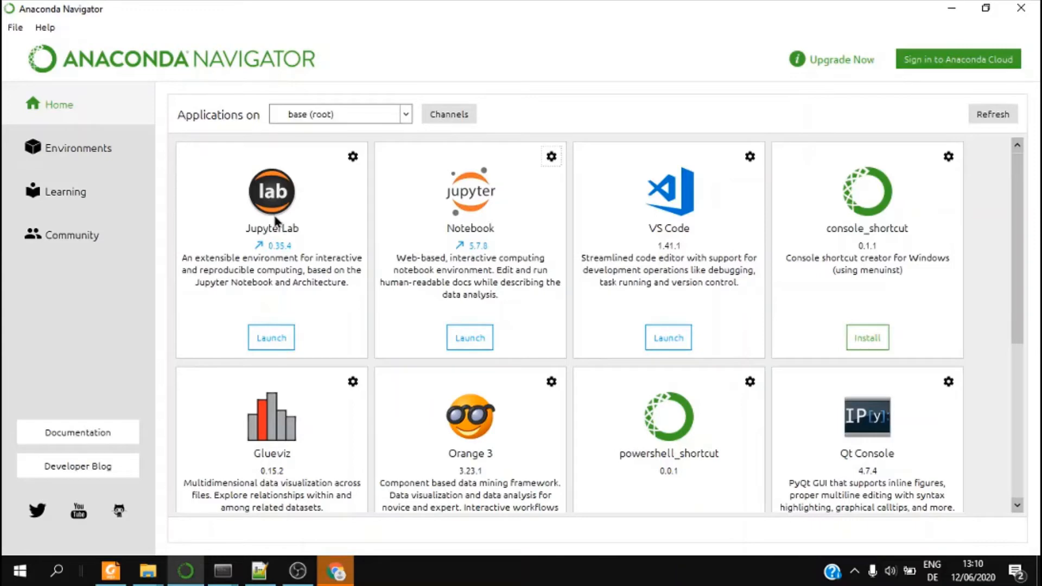
{"action": "mouse_move", "coordinate": [18, 570]}
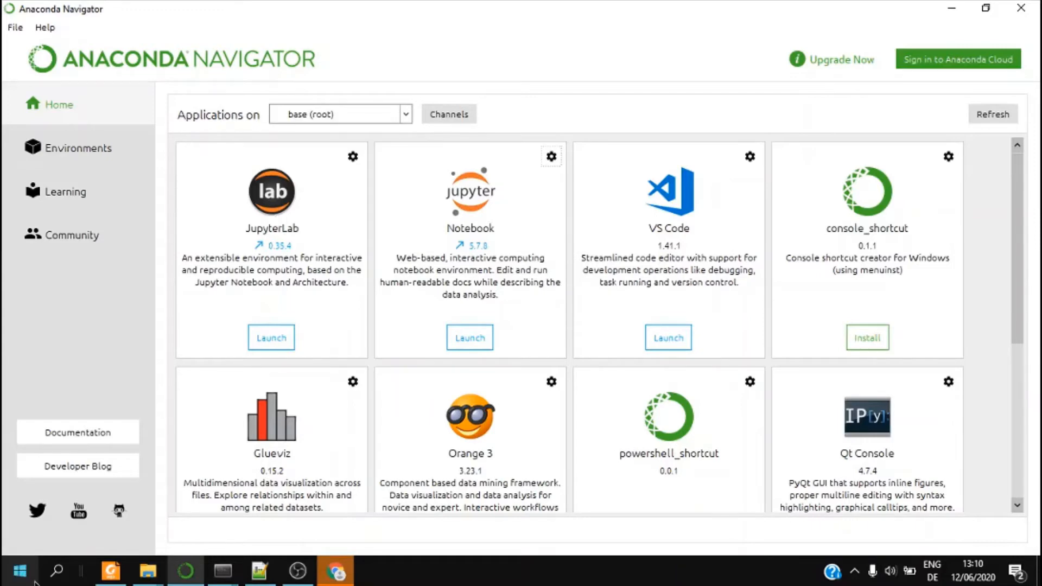
{"action": "mouse_move", "coordinate": [393, 196]}
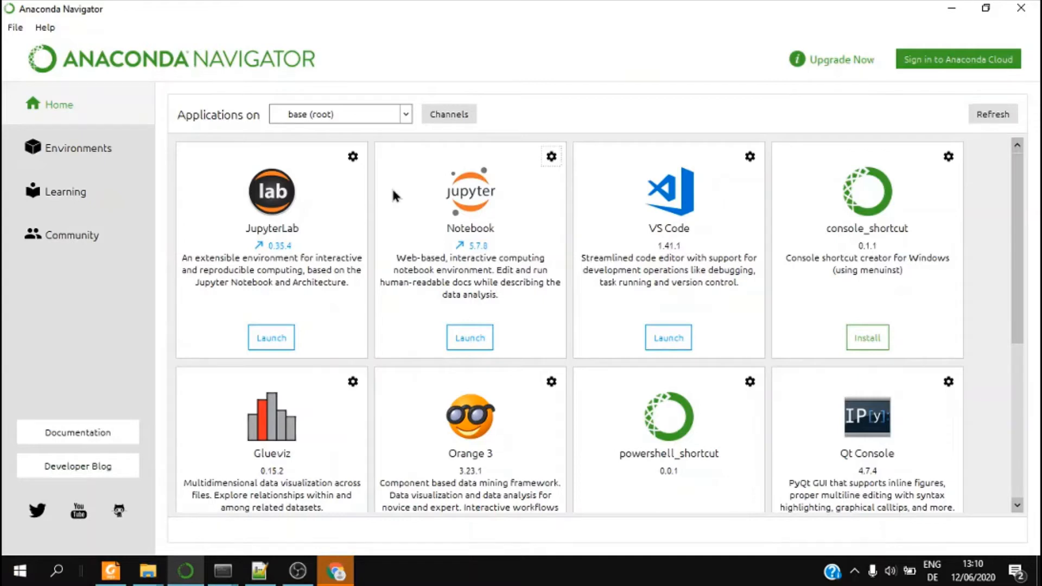
{"action": "mouse_move", "coordinate": [116, 539]}
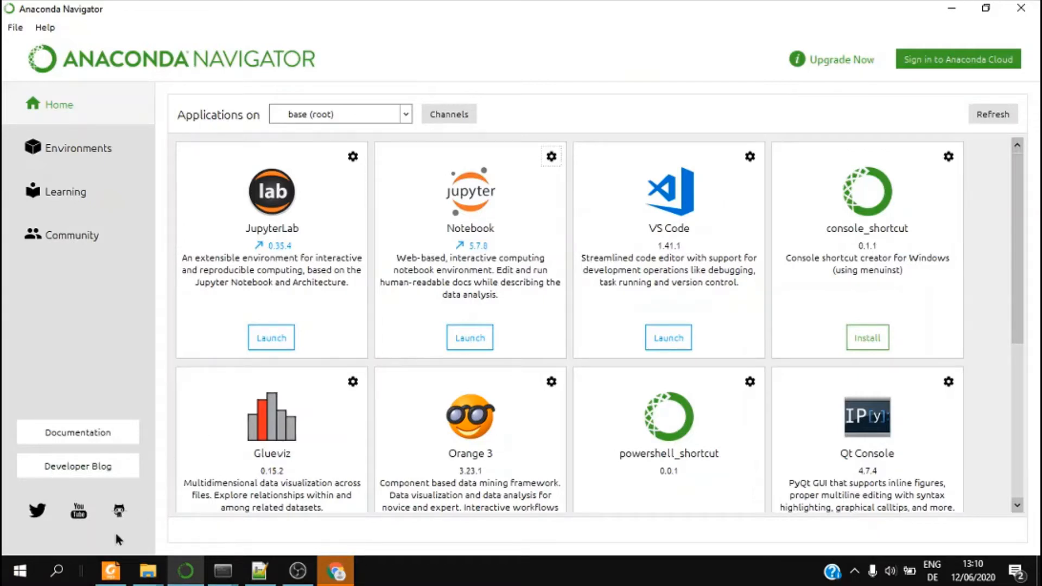
Step: Find Anaconda via system search ('ana') and launch Jupyter Notebook from Navigator
{"action": "left_click", "coordinate": [57, 570]}
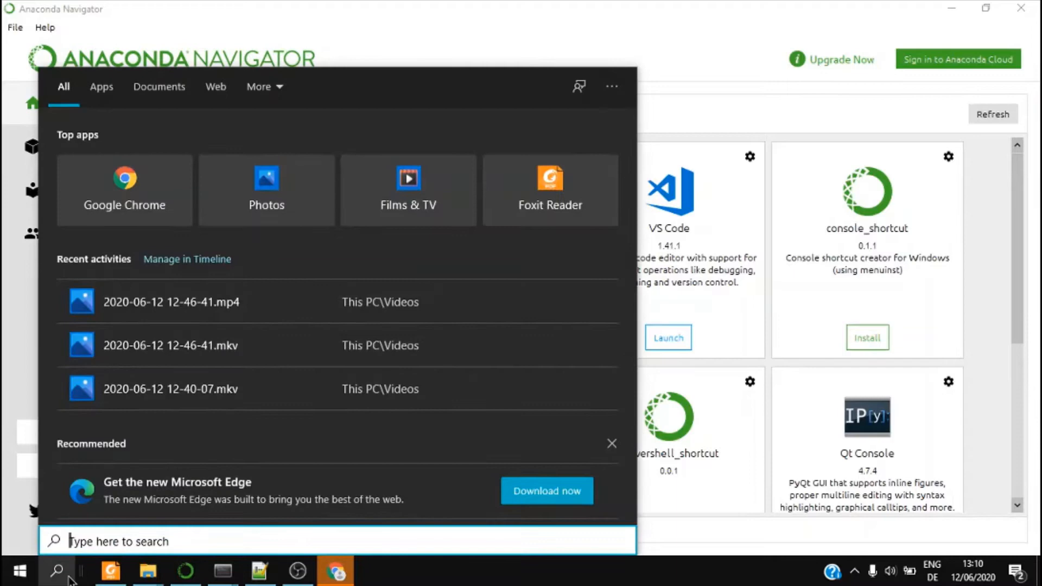
{"action": "type", "text": "ana"}
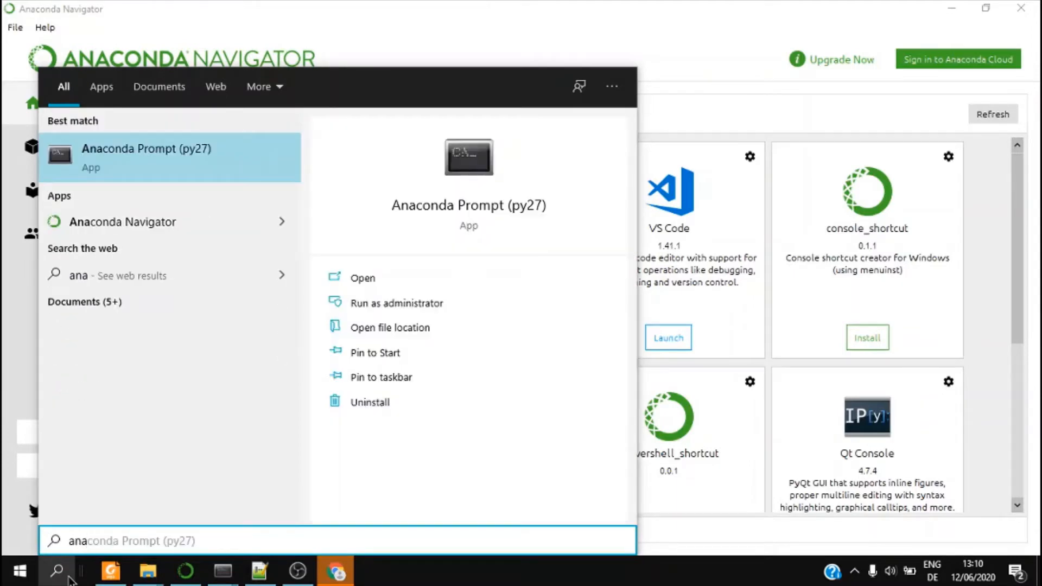
{"action": "mouse_move", "coordinate": [150, 221]}
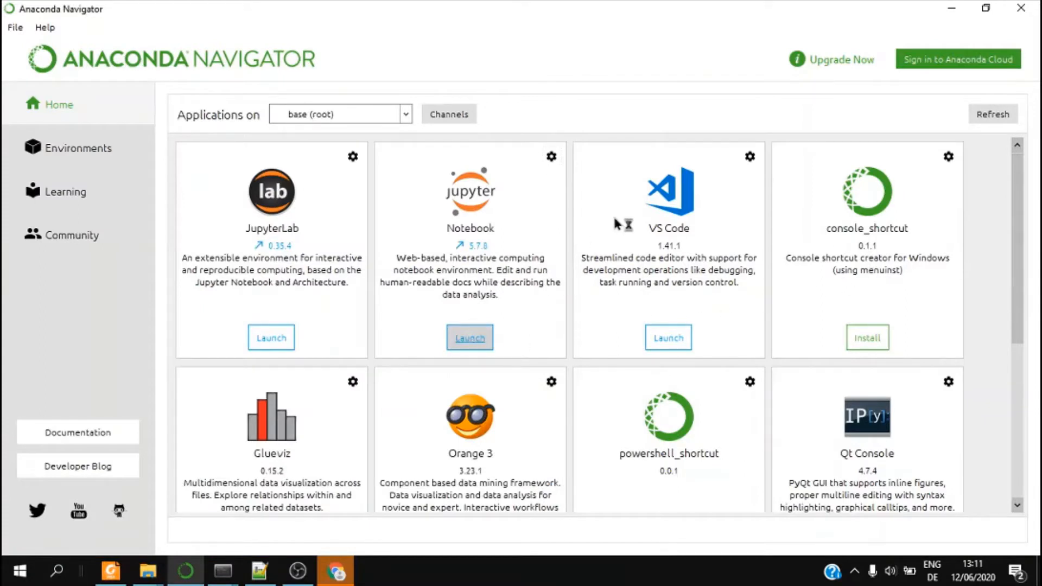
{"action": "left_click", "coordinate": [469, 337]}
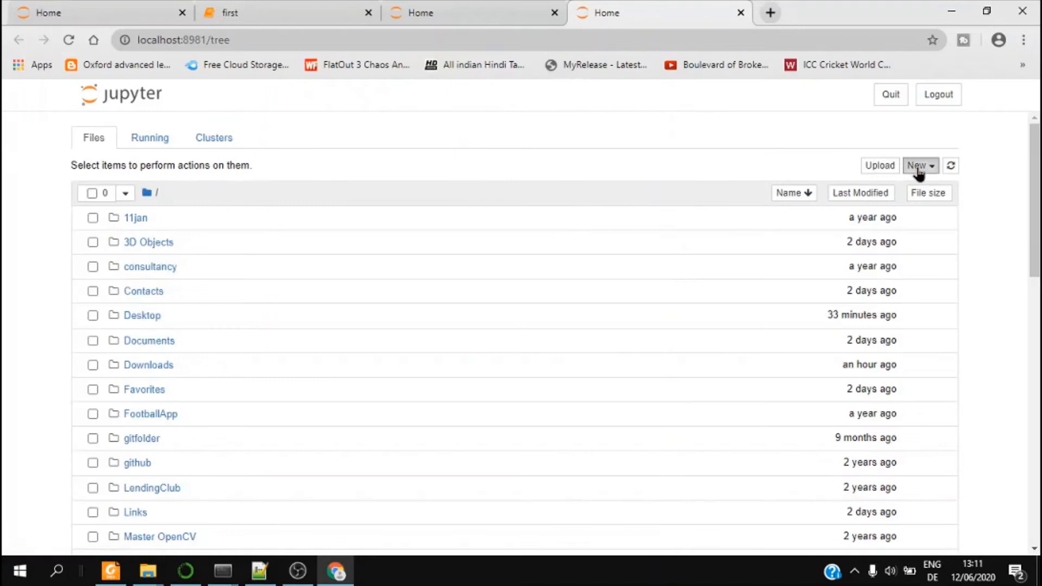
Step: Create a new Python 3 notebook from the Jupyter home page's New menu
{"action": "left_click", "coordinate": [919, 165]}
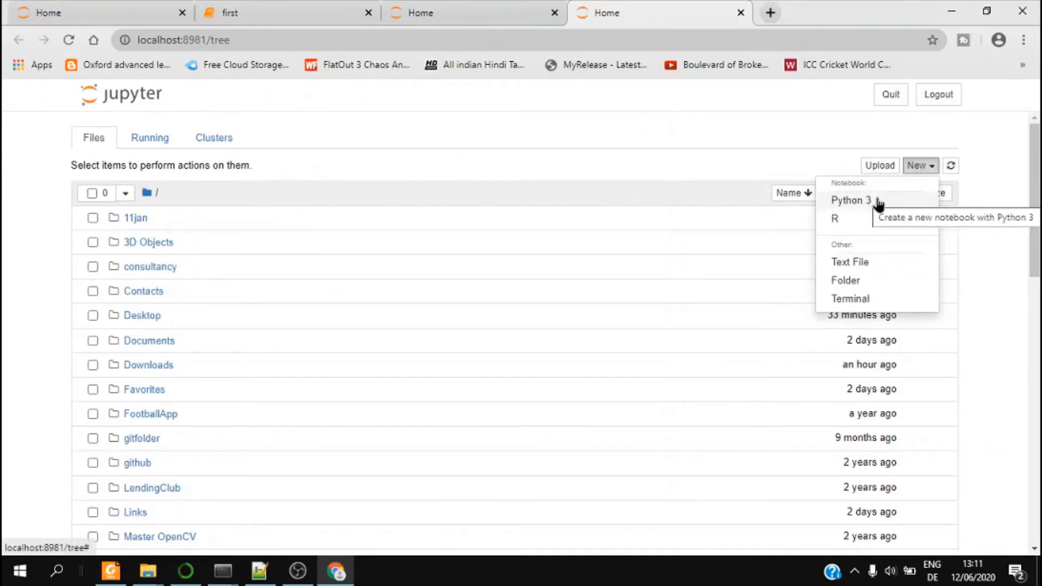
{"action": "left_click", "coordinate": [851, 200]}
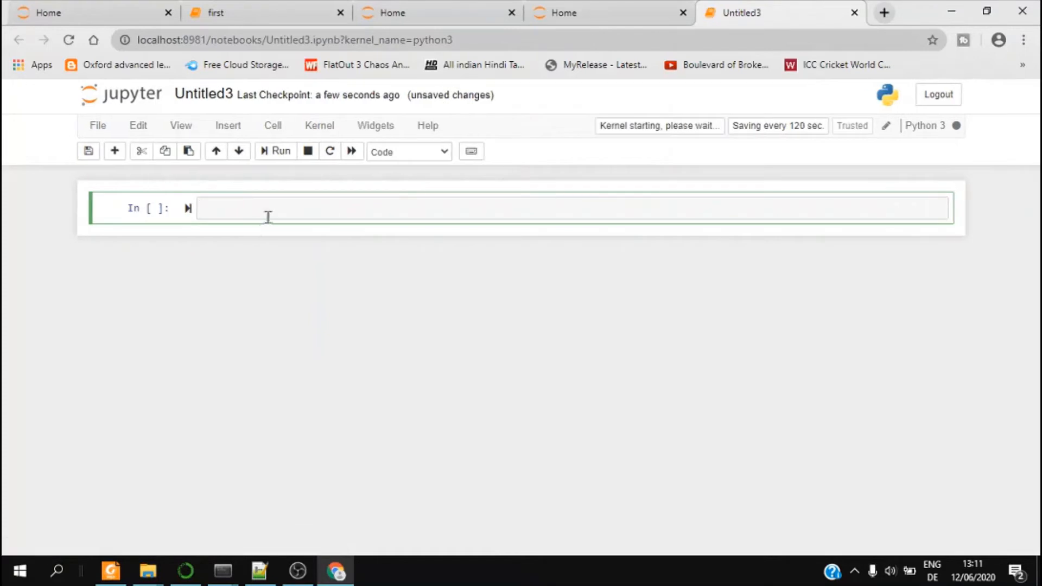
Step: Run print('hello') in the first cell so hello appears as its output
{"action": "type", "text": "pr"}
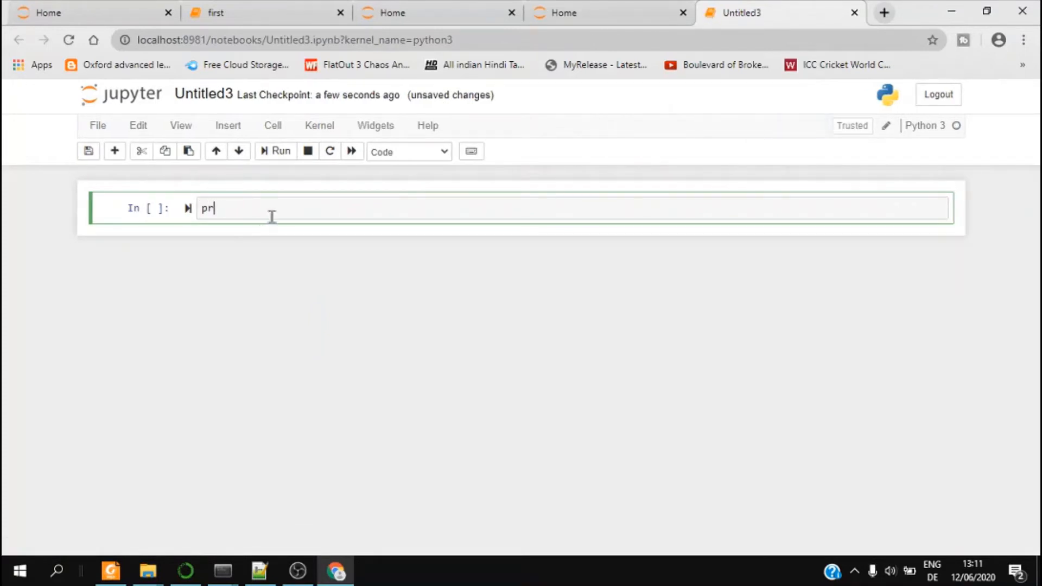
{"action": "type", "text": "int('he')"}
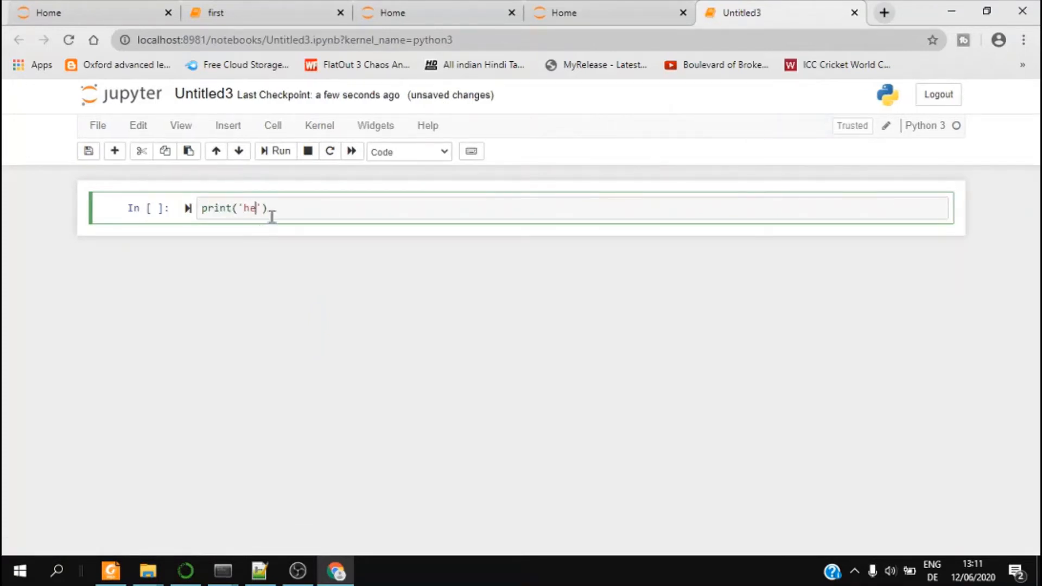
{"action": "left_click", "coordinate": [274, 151]}
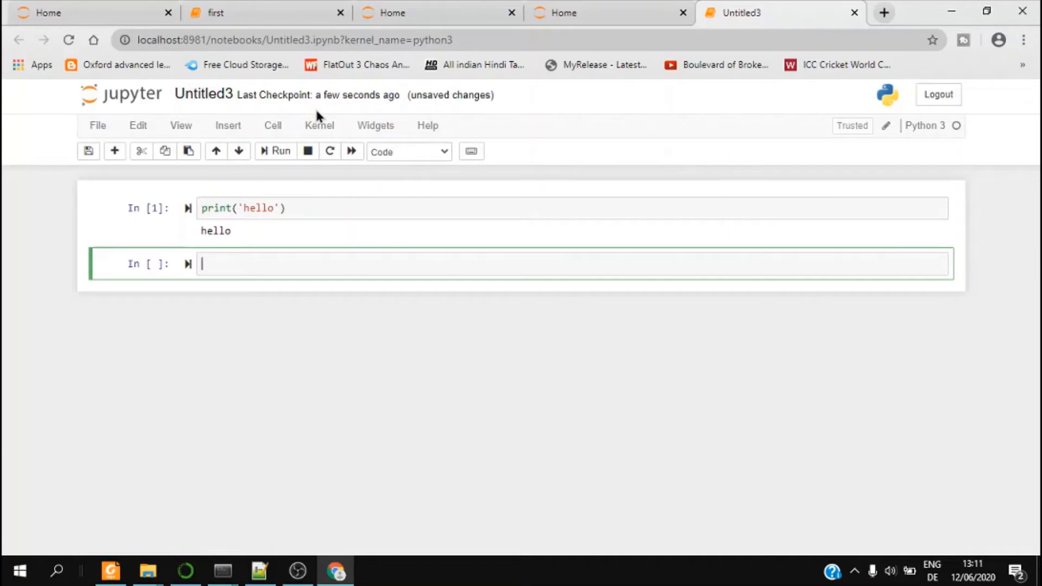
{"action": "left_click", "coordinate": [58, 570]}
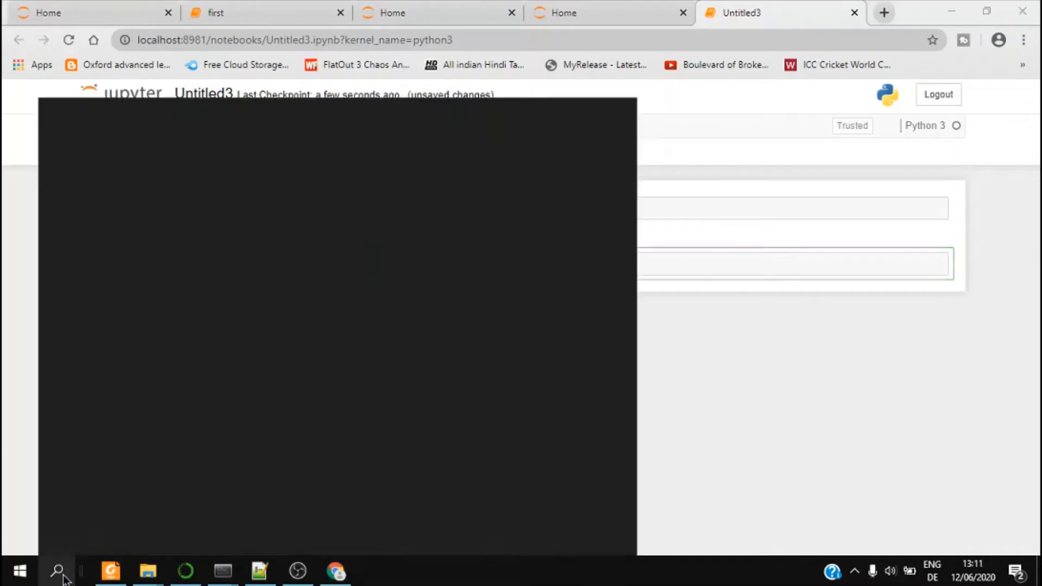
Step: Search 'an' for the Anaconda apps, then return to the Jupyter home file list
{"action": "type", "text": "ana"}
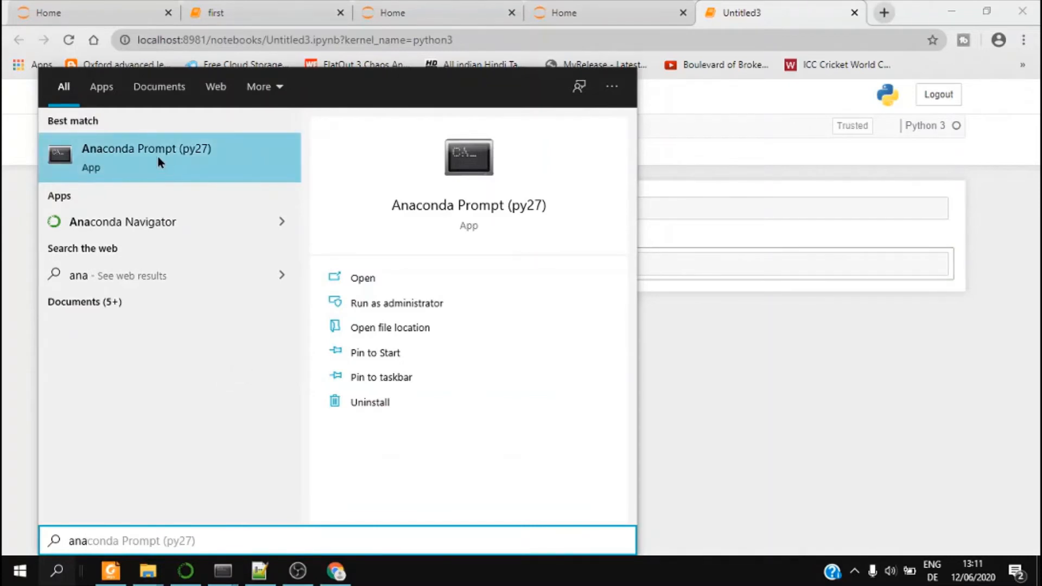
{"action": "mouse_move", "coordinate": [132, 232]}
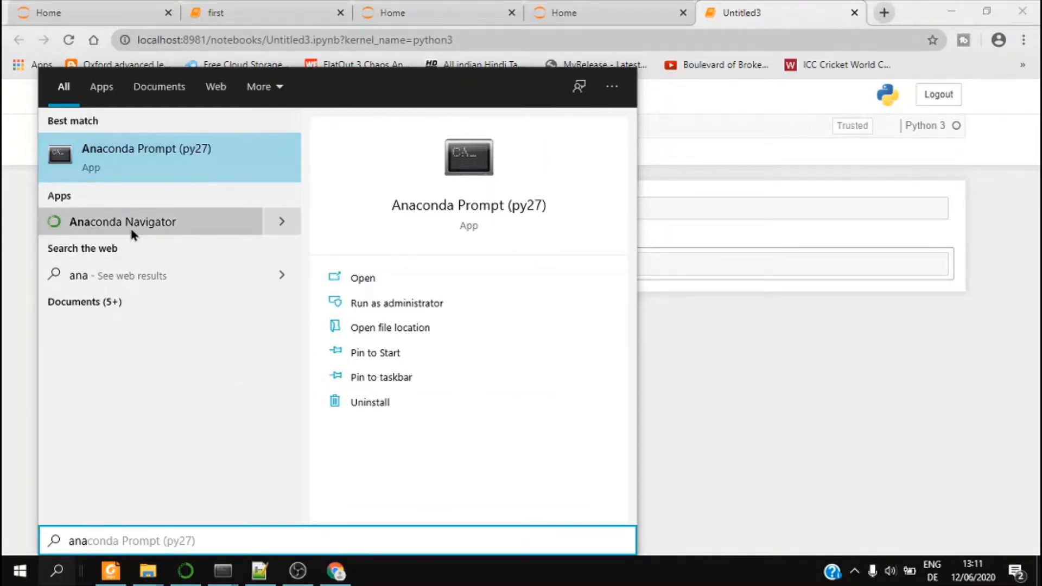
{"action": "mouse_move", "coordinate": [144, 181]}
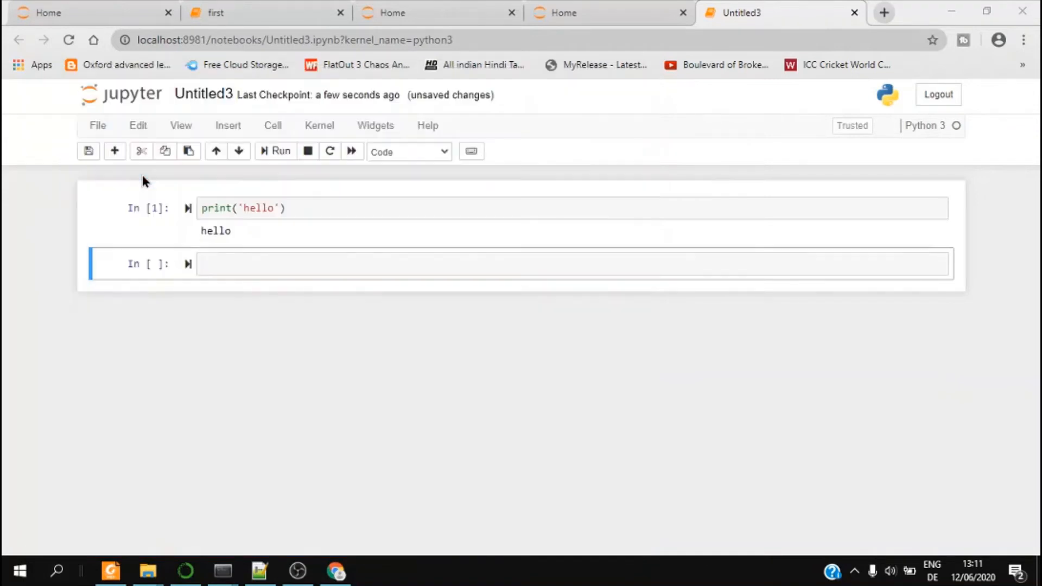
{"action": "left_click", "coordinate": [221, 570]}
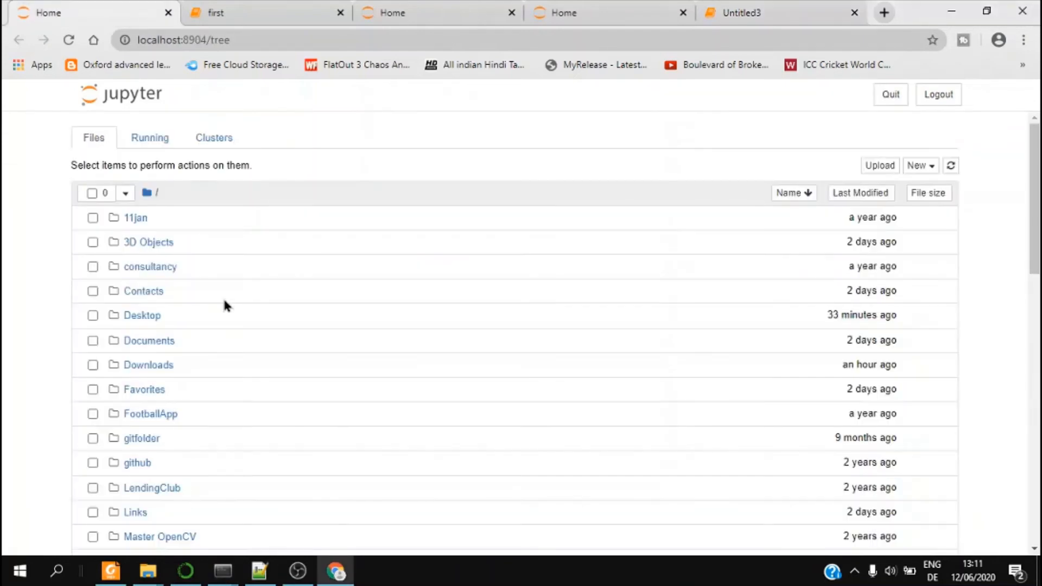
Step: Bring Anaconda Navigator's Home page back to the front from the taskbar
{"action": "left_click", "coordinate": [184, 570]}
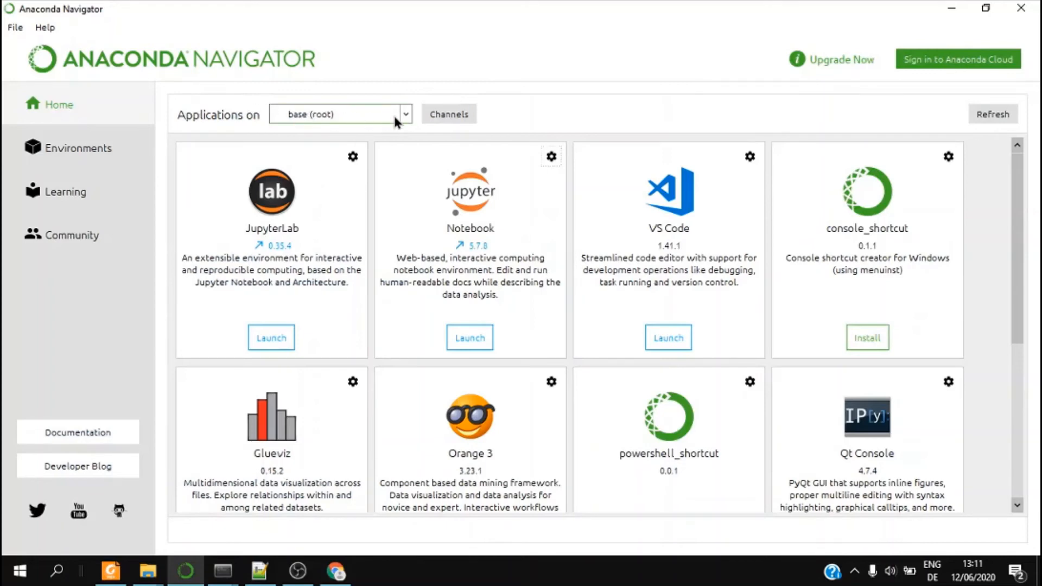
{"action": "mouse_move", "coordinate": [385, 558]}
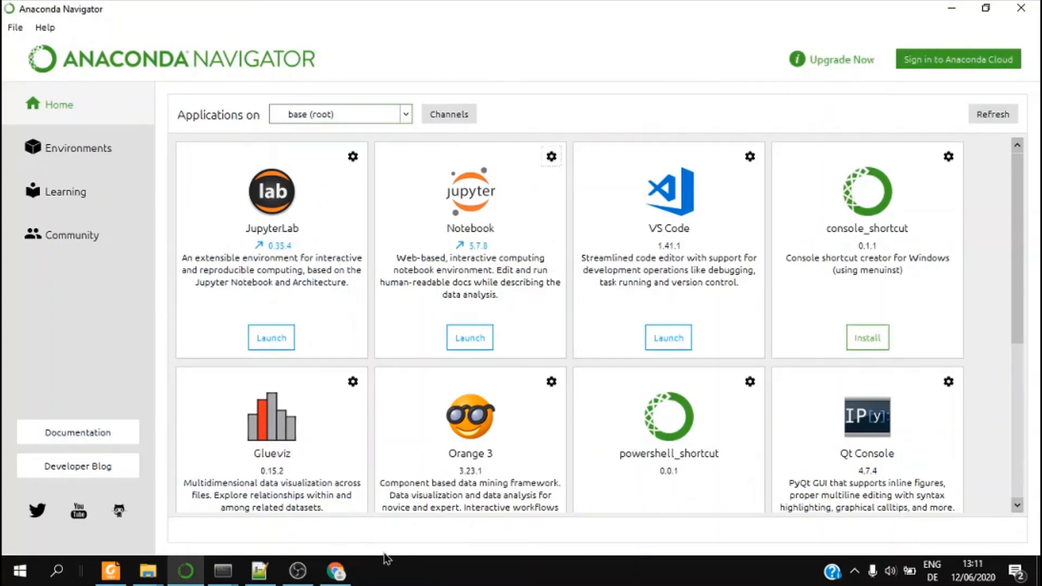
{"action": "mouse_move", "coordinate": [222, 570]}
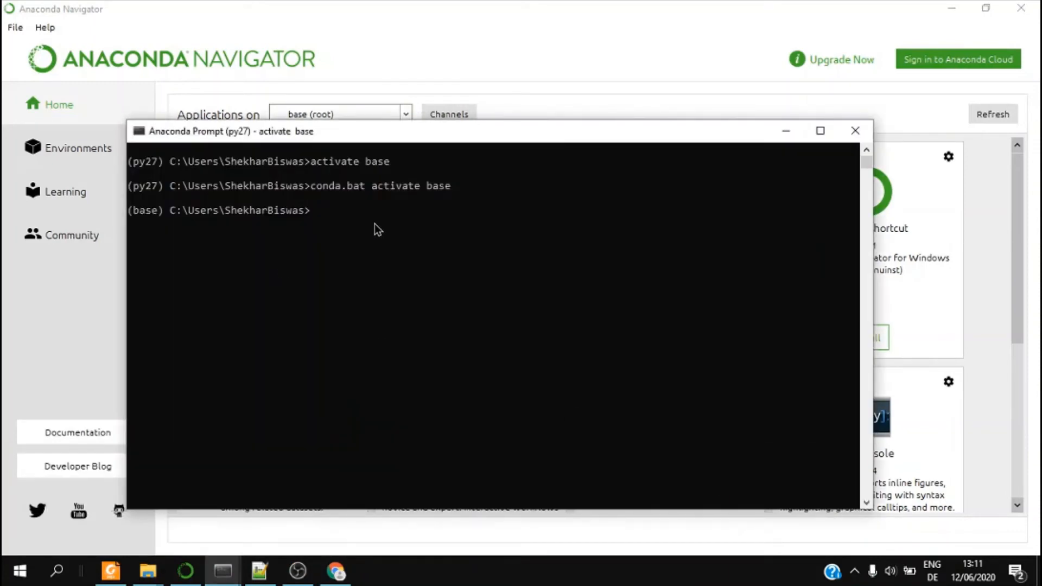
Step: Run 'jupyter notebook' in Anaconda Prompt to open a new Jupyter home page
{"action": "type", "text": "jupyter n"}
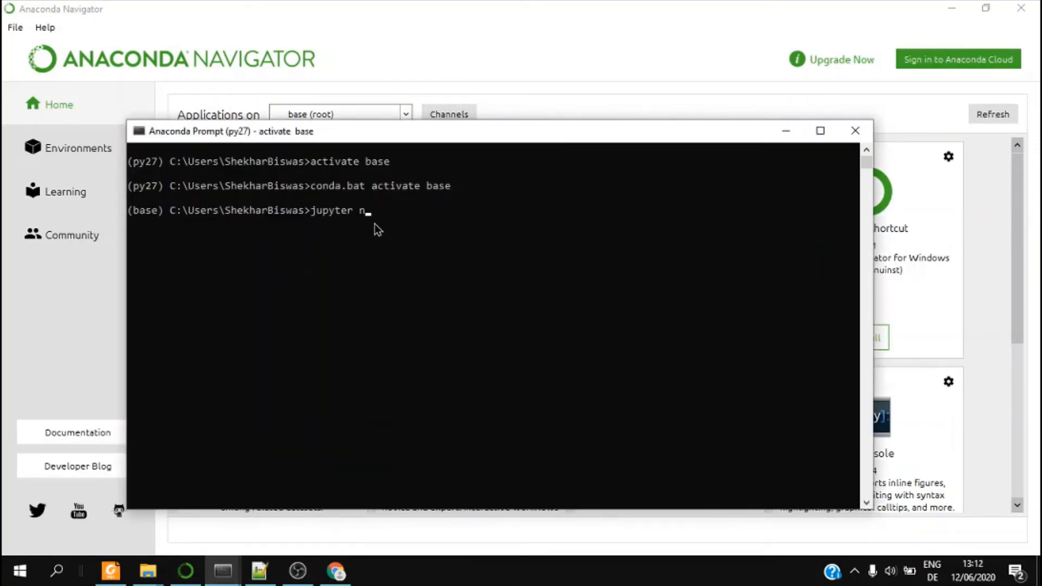
{"action": "type", "text": "otebook"}
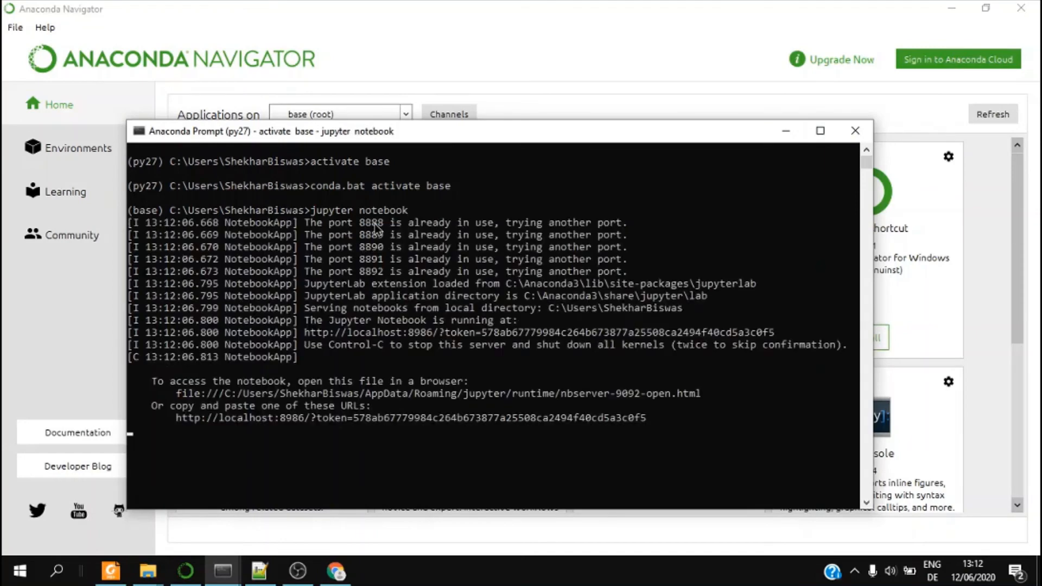
{"action": "left_click", "coordinate": [335, 571]}
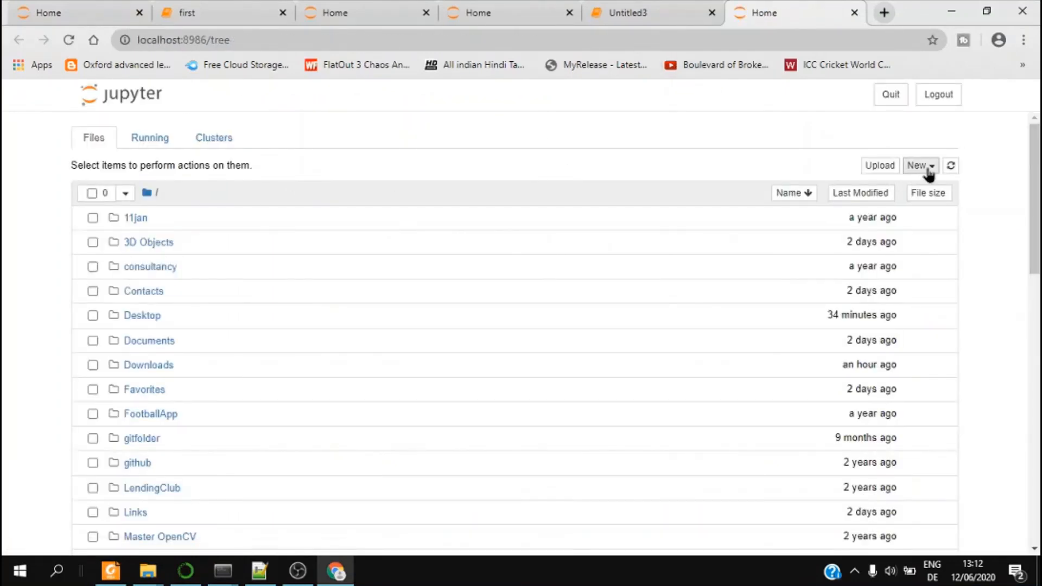
Step: Show the New menu's notebook choices (Python 3, R, Text File, Folder, Terminal)
{"action": "left_click", "coordinate": [919, 165]}
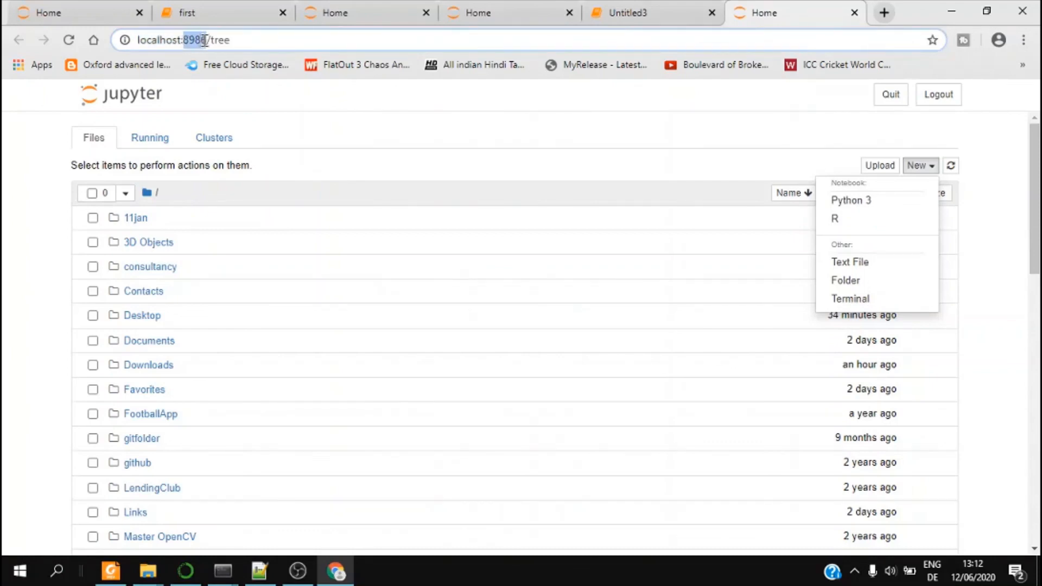
{"action": "mouse_move", "coordinate": [708, 163]}
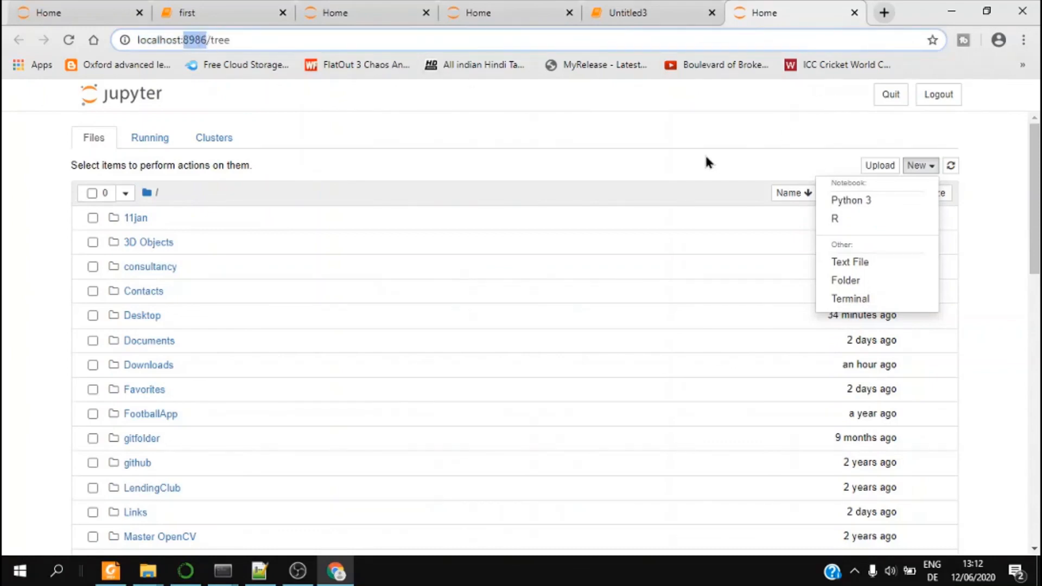